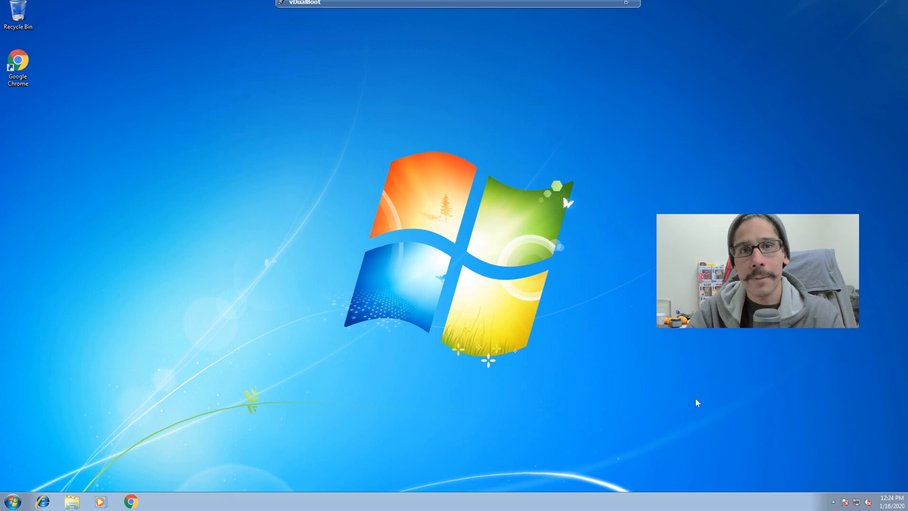
- Search the Start Menu for 'backup' and launch Backup and Restore
click(13, 501)
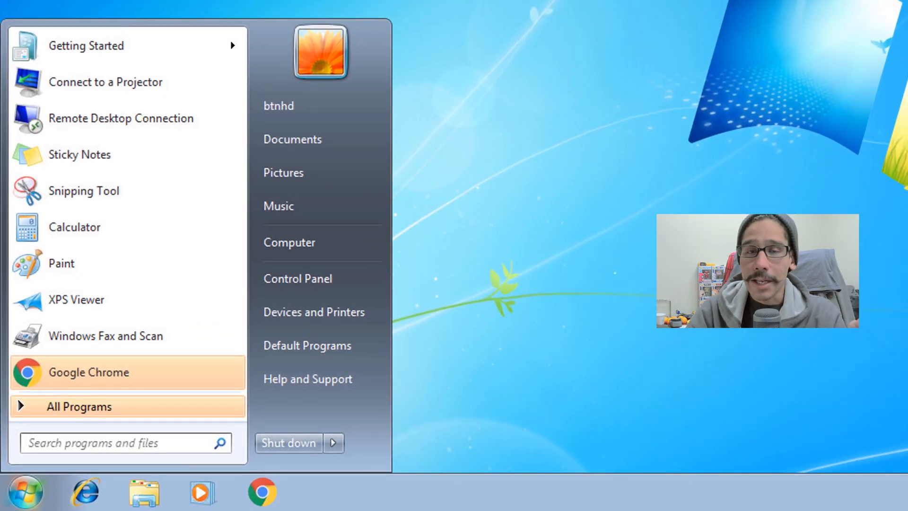
text(backup)
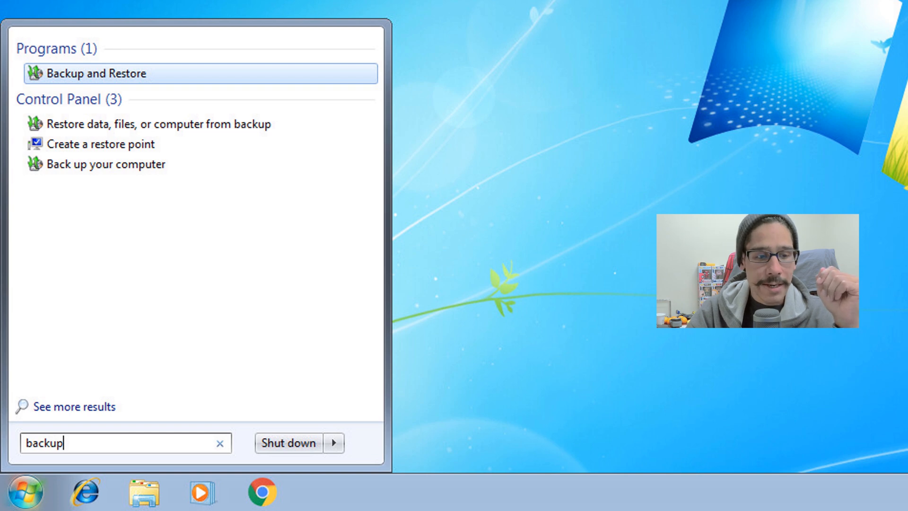
click(102, 73)
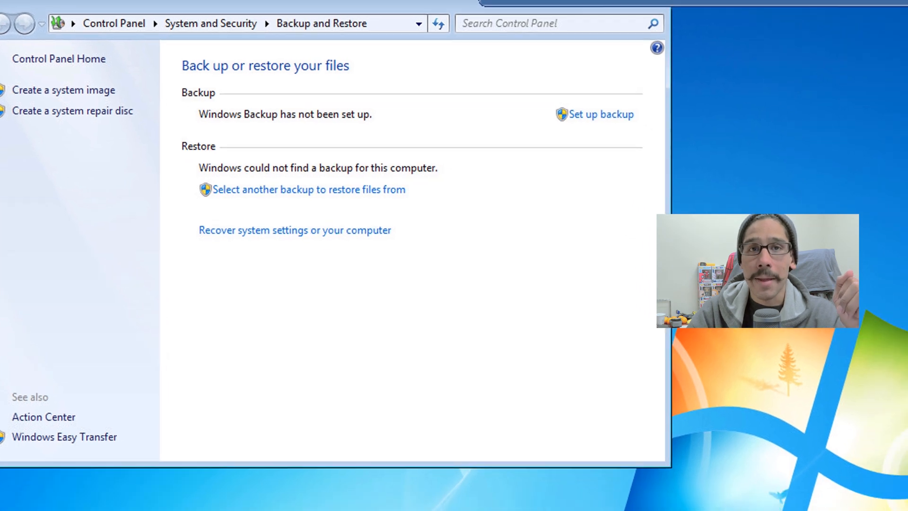
- Begin backup setup, refresh drives, and continue with New Volume (D:) as destination
click(600, 114)
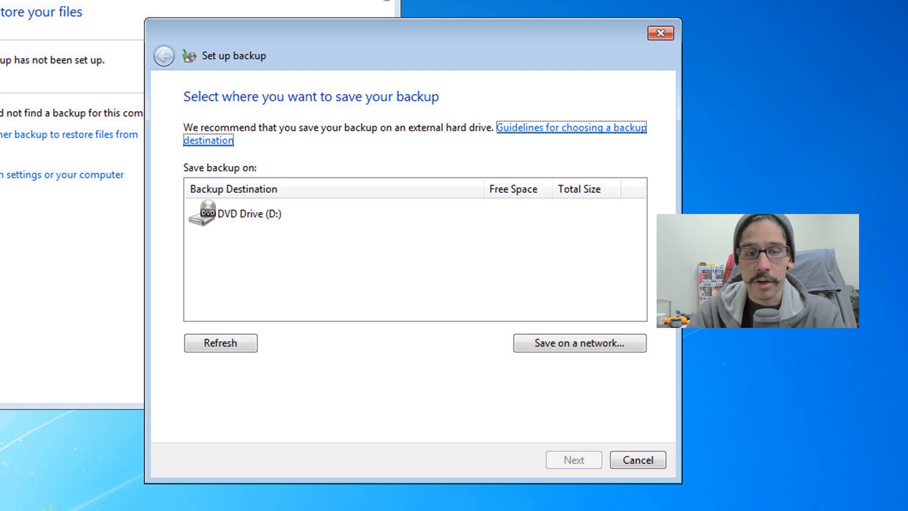
click(221, 342)
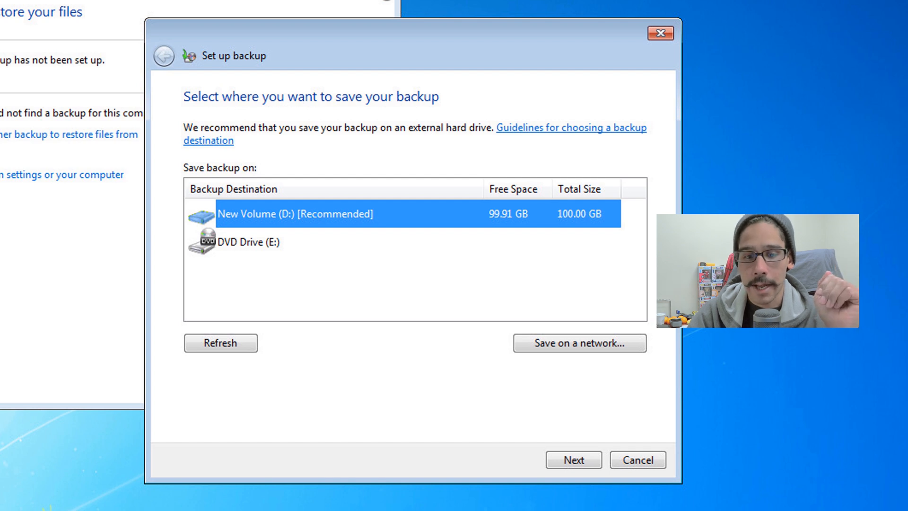
click(572, 460)
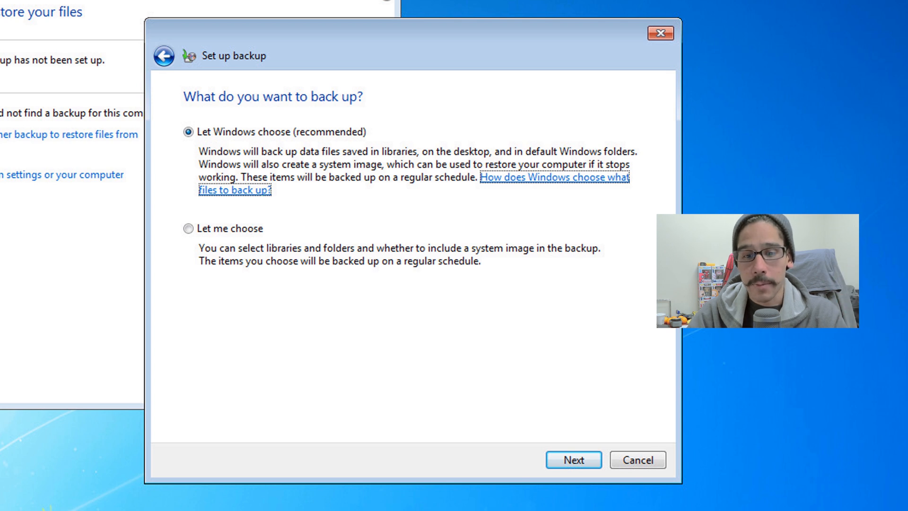
- Let Windows choose what to back up, review system repair disc info, and run the backup
click(572, 459)
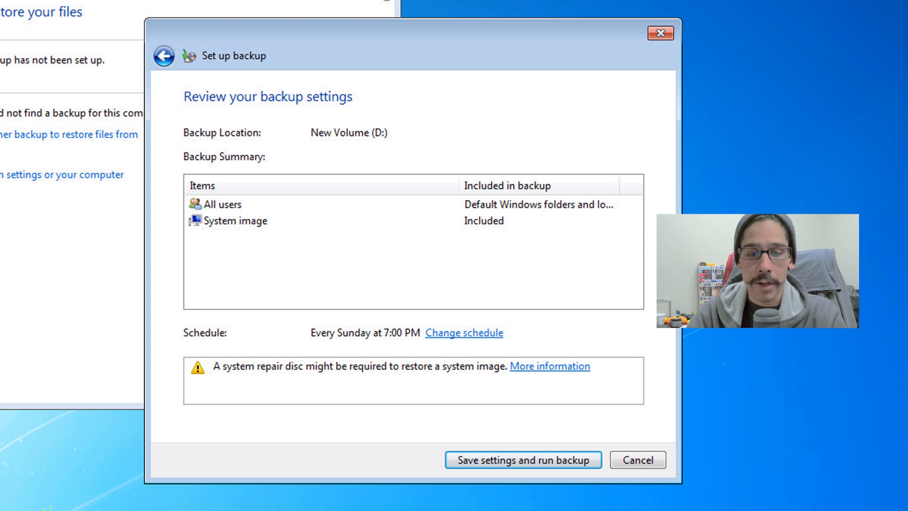
click(550, 366)
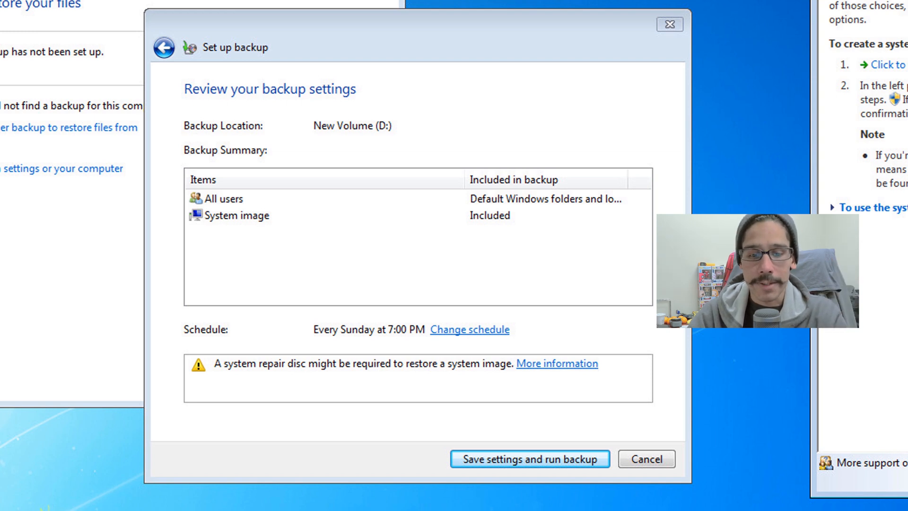
click(528, 458)
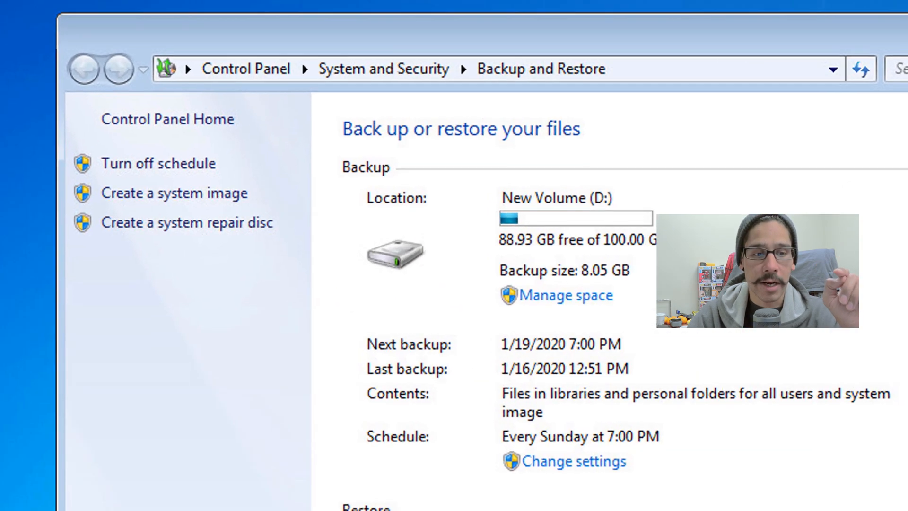
click(187, 222)
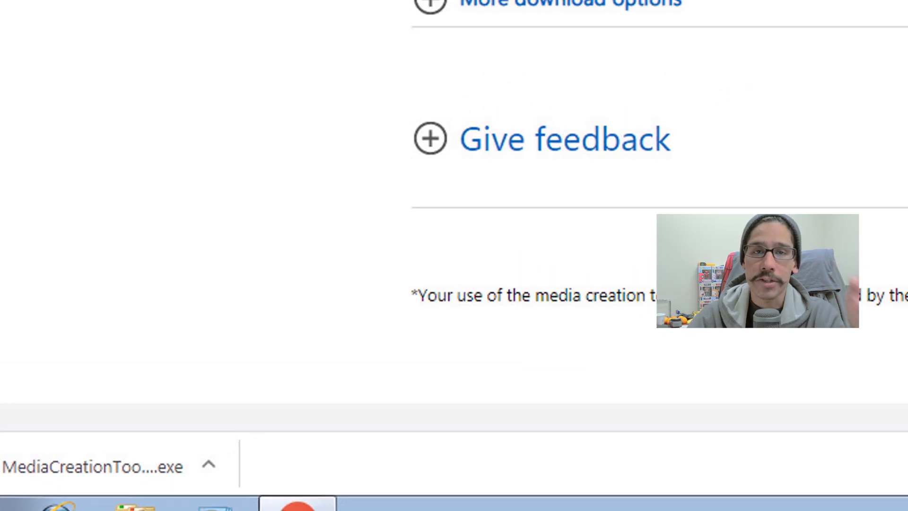
- Run the downloaded MediaCreationTool .exe and approve the User Account Control prompt
click(90, 466)
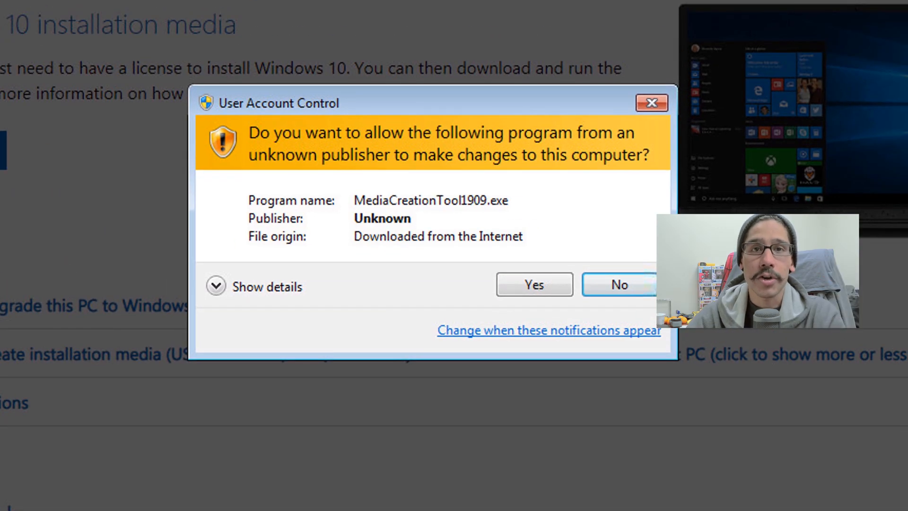
click(532, 285)
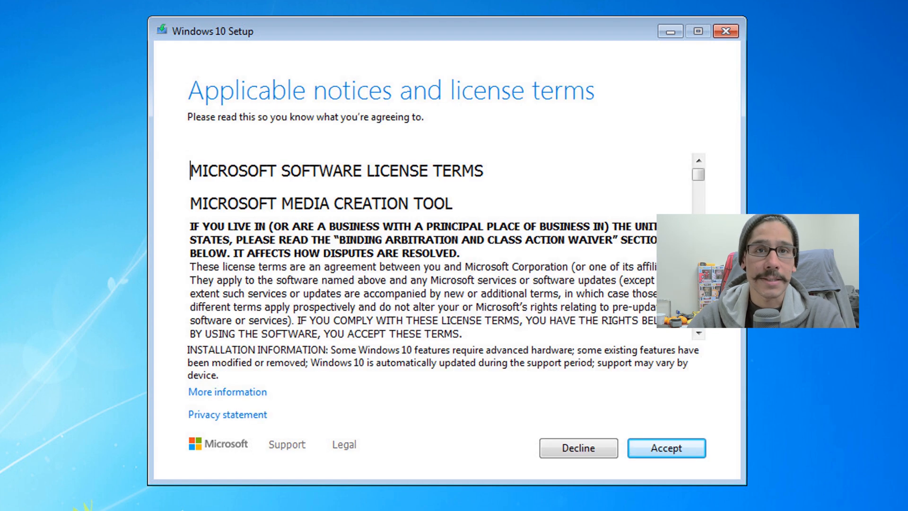
- Accept the Microsoft software license terms in Windows 10 Setup
click(665, 447)
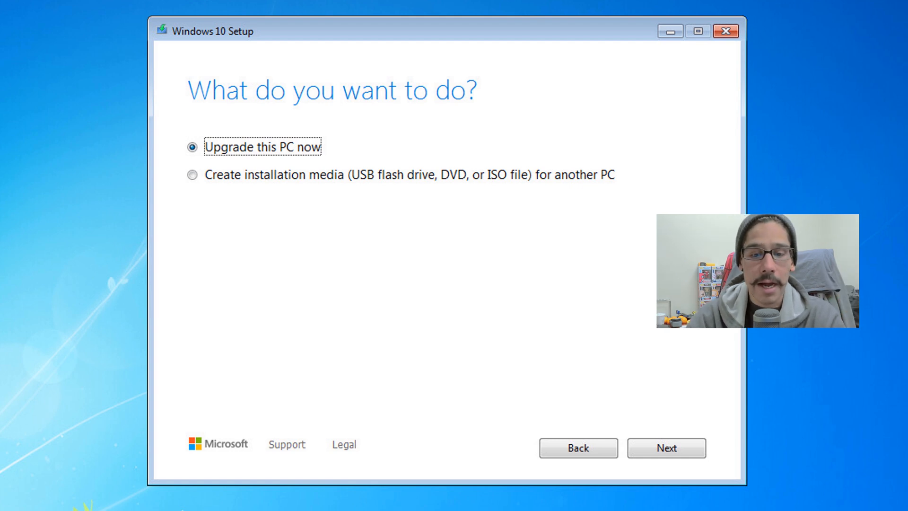
- Continue with 'Upgrade this PC now' and accept the volume license terms
click(666, 447)
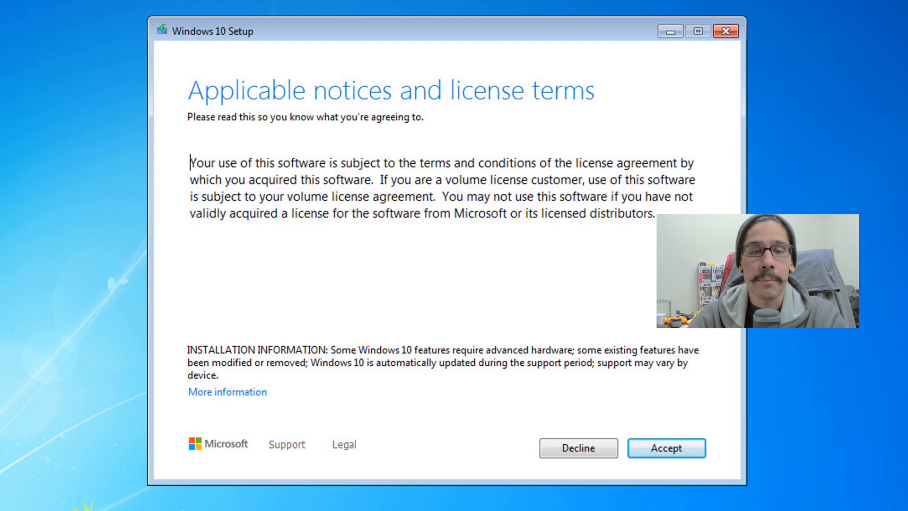
click(666, 447)
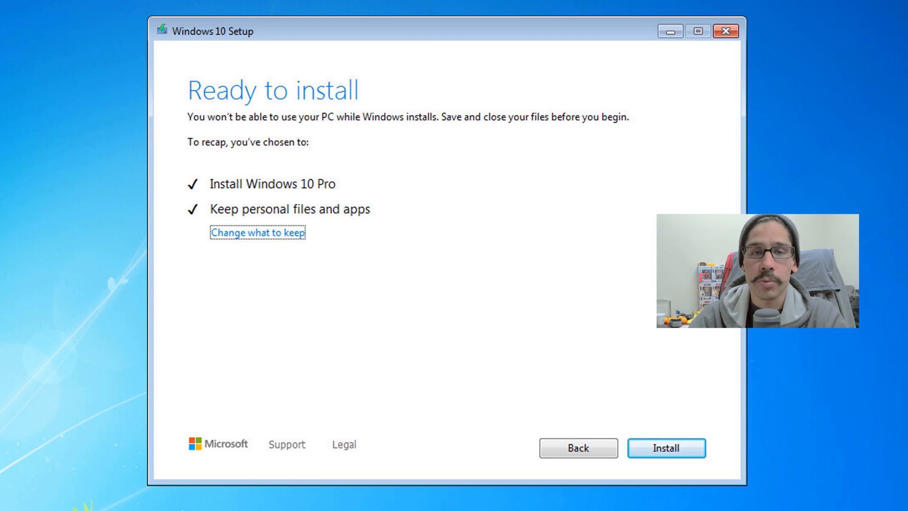
- Keep personal files and apps, install Windows 10 Pro, and accept default privacy settings
click(257, 232)
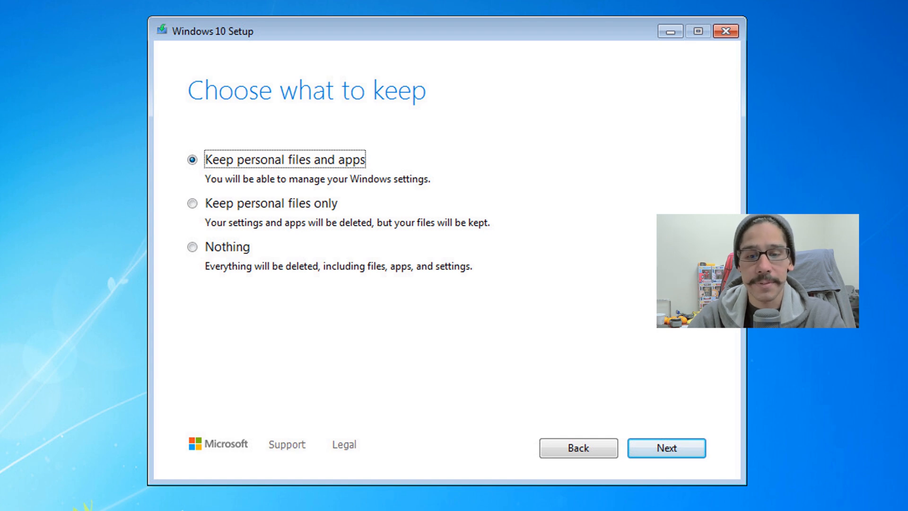
click(666, 447)
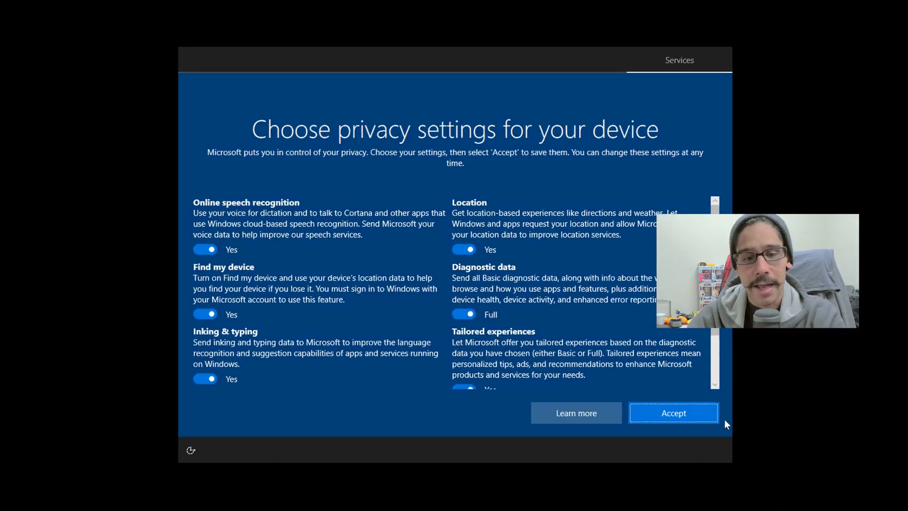
click(672, 413)
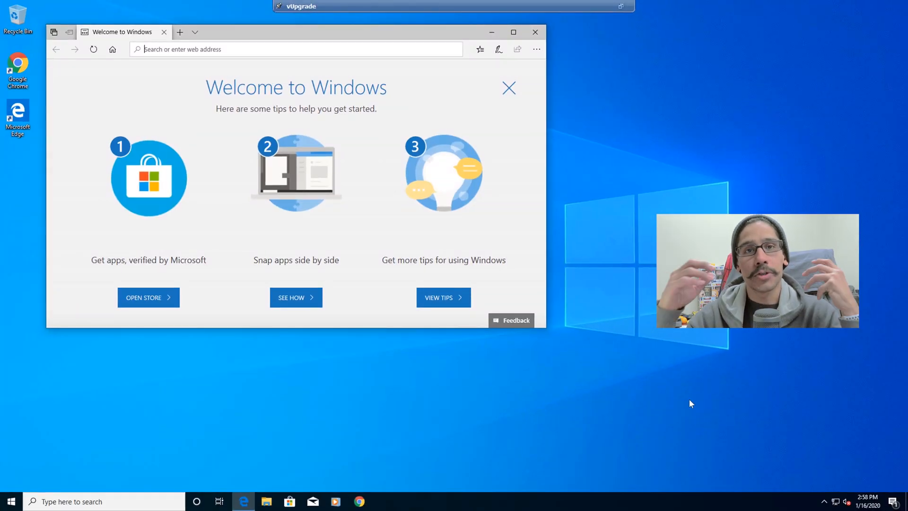